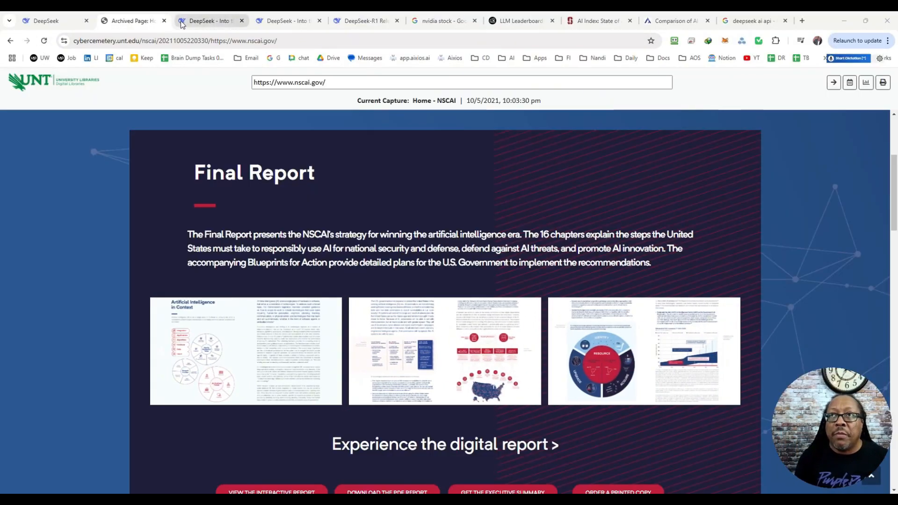
Step: Switch to the DeepSeek chat page and start a question beginning with 'what'
{"action": "left_click", "coordinate": [209, 21]}
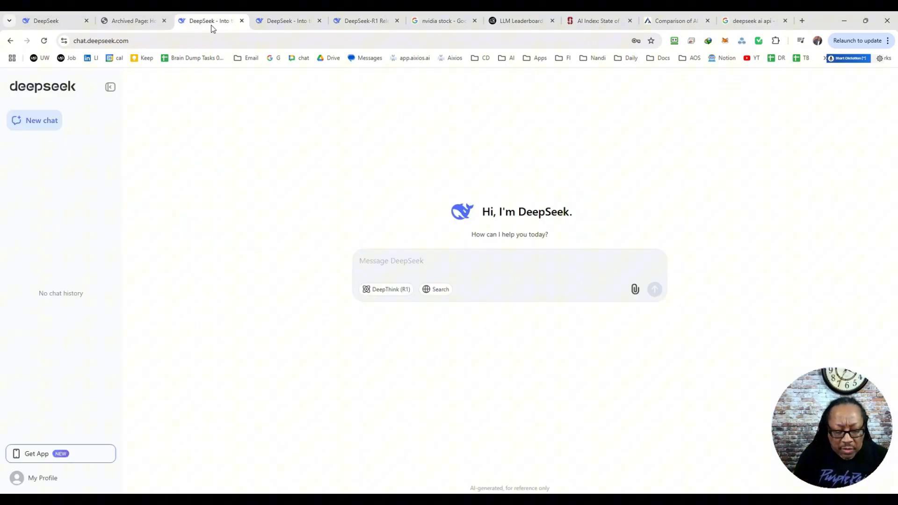
{"action": "type", "text": "what"}
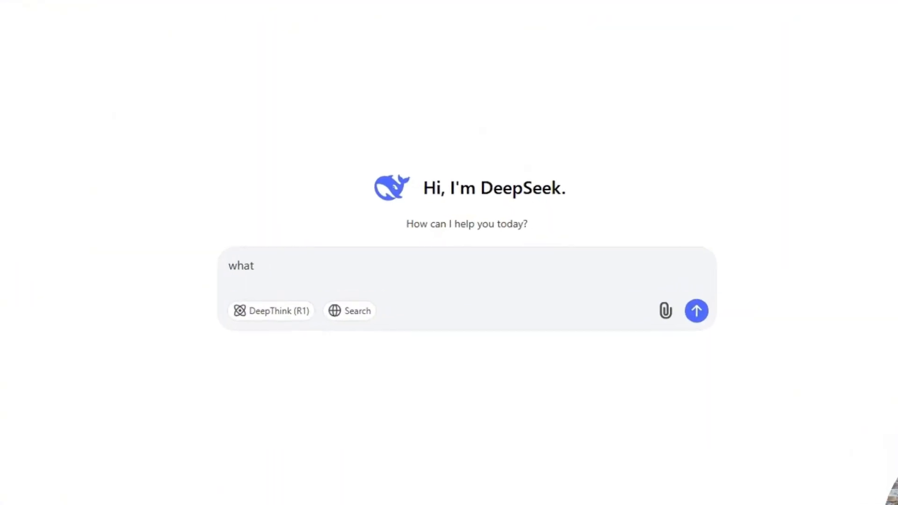
{"action": "left_click", "coordinate": [696, 311]}
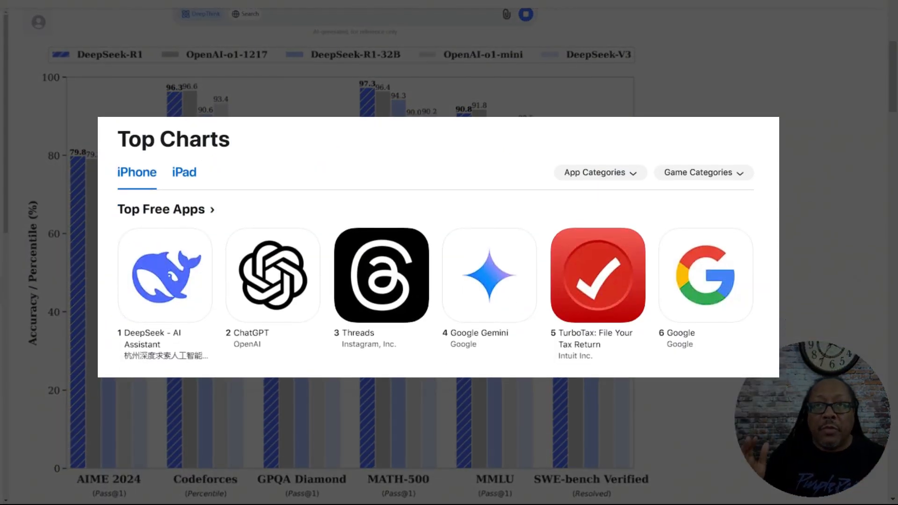
Step: Scroll the R1 release news down to the benchmark chart against OpenAI-o1
{"action": "scroll", "scroll_direction": "down", "scroll_amount": 3}
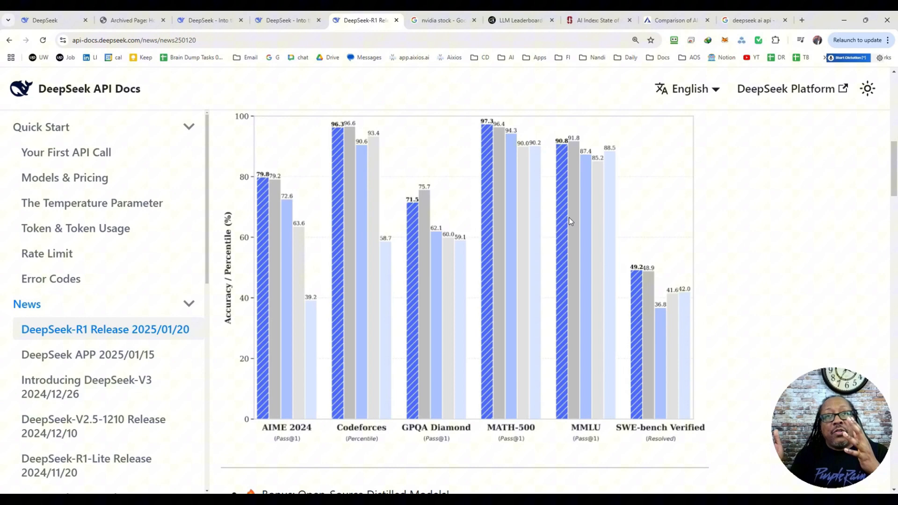
{"action": "mouse_move", "coordinate": [365, 83]}
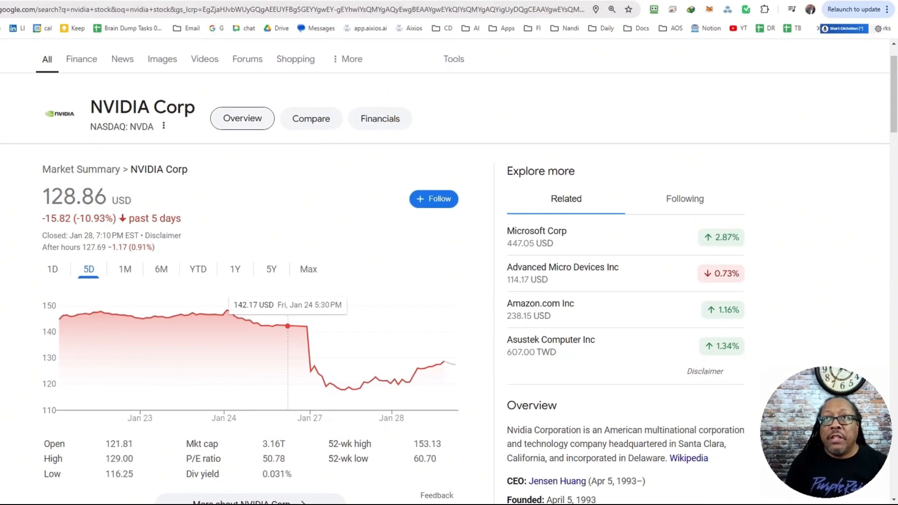
Step: Switch to the nvidia stock Google tab showing the 10.93% five-day drop
{"action": "left_click", "coordinate": [353, 20]}
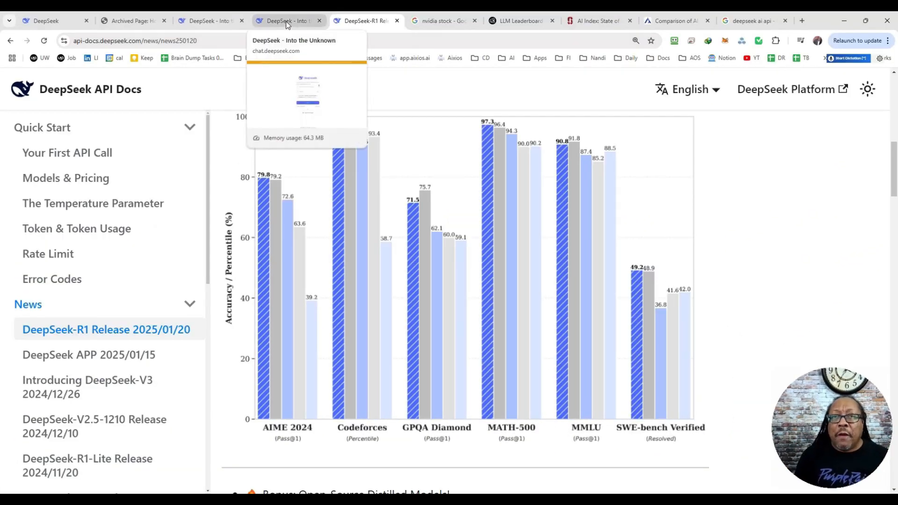
Step: Switch to the Stanford HAI AI Index tab with the 'How businesses are using AI' chart
{"action": "left_click", "coordinate": [287, 20]}
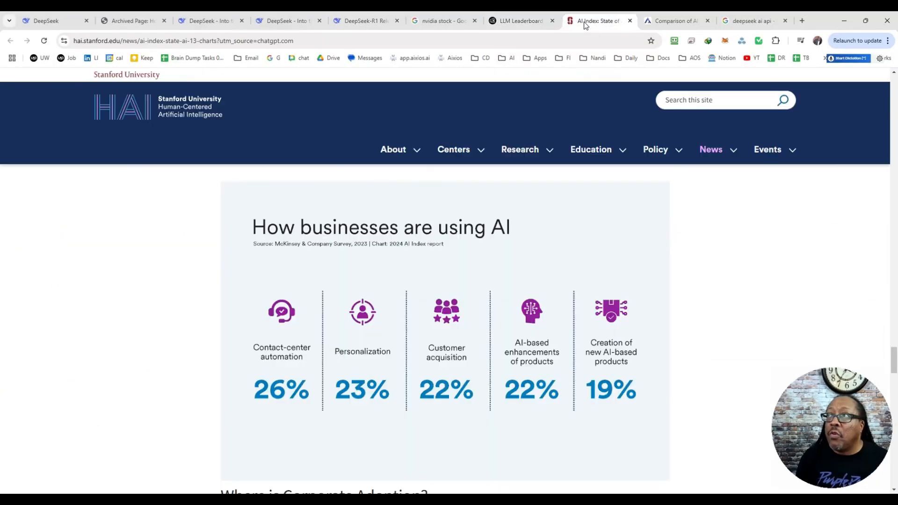
Step: Browse Artificial Analysis benchmark charts: GPQA Diamond, MATH-500, HumanEval and the multilingual index
{"action": "left_click", "coordinate": [675, 20]}
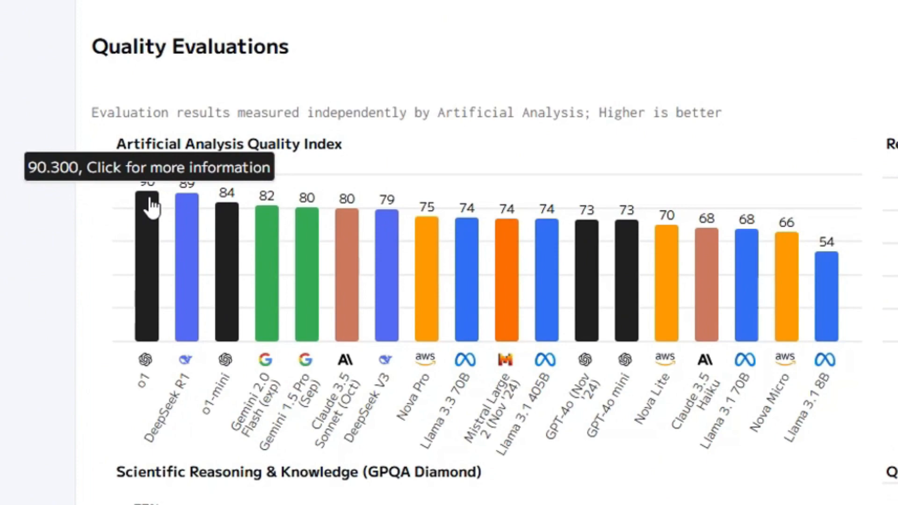
{"action": "scroll", "scroll_direction": "down", "scroll_amount": 3}
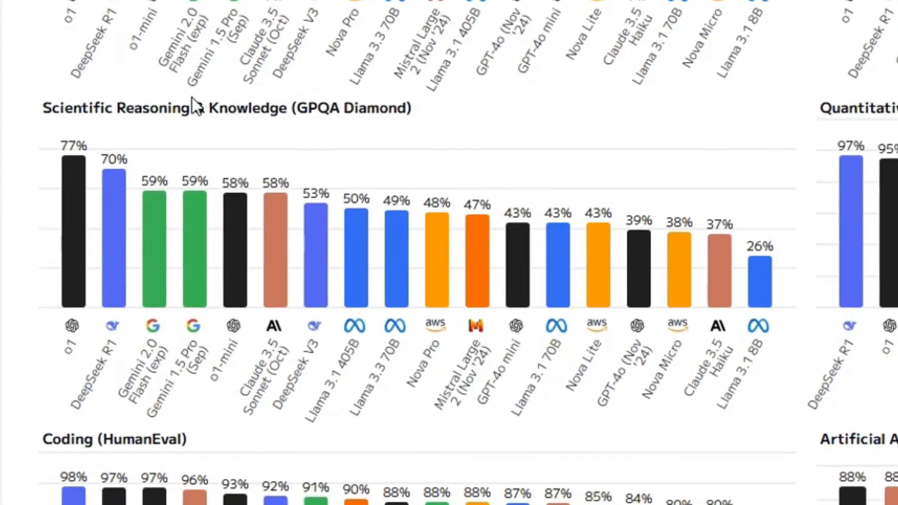
{"action": "scroll", "scroll_direction": "down", "scroll_amount": 3}
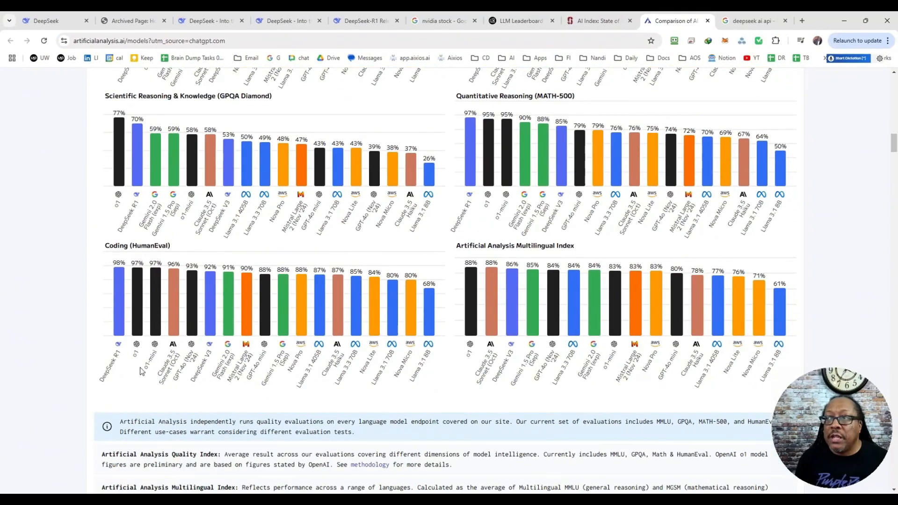
{"action": "mouse_move", "coordinate": [201, 330]}
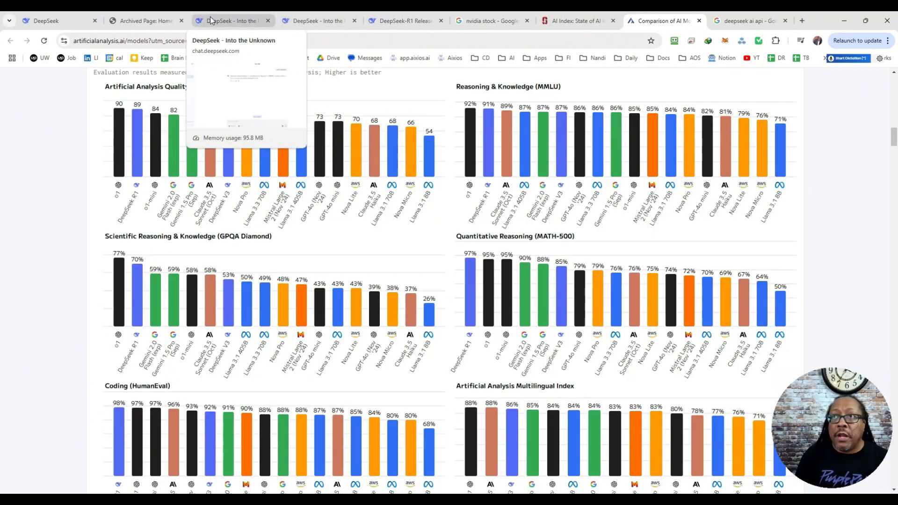
{"action": "left_click", "coordinate": [47, 21]}
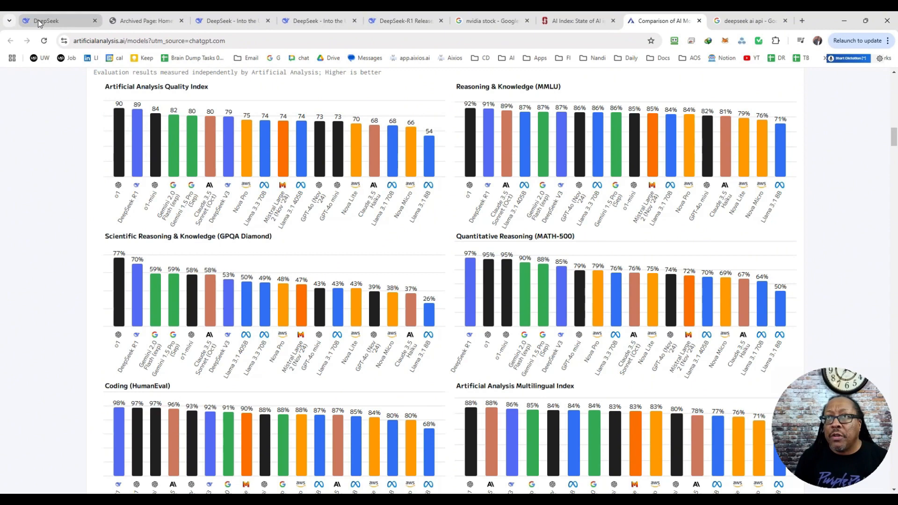
{"action": "scroll", "scroll_direction": "down", "scroll_amount": 3}
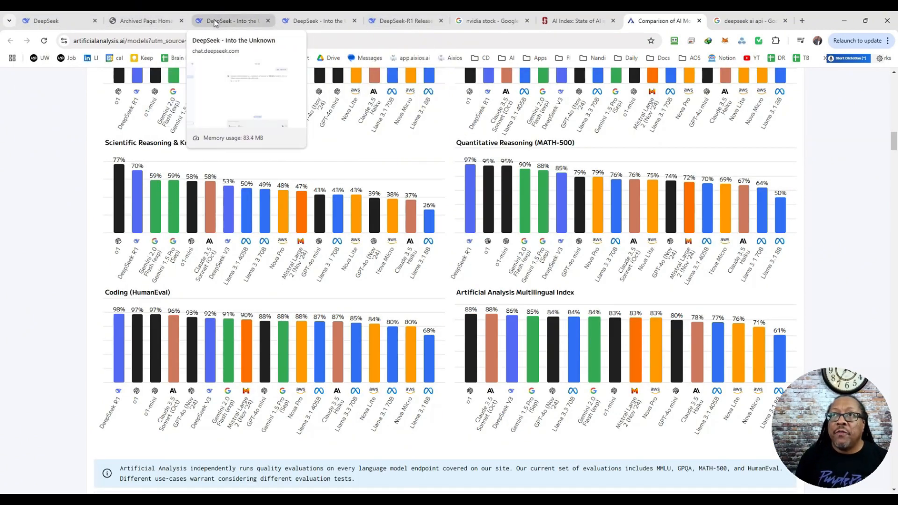
Step: Return to the DeepSeek chat page to ask 'what is deepseek?'
{"action": "left_click", "coordinate": [226, 20]}
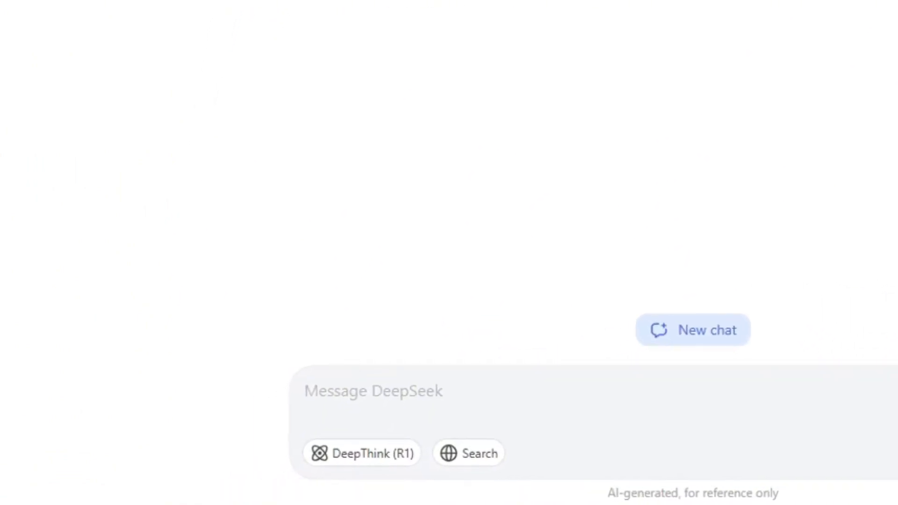
{"action": "mouse_move", "coordinate": [385, 466]}
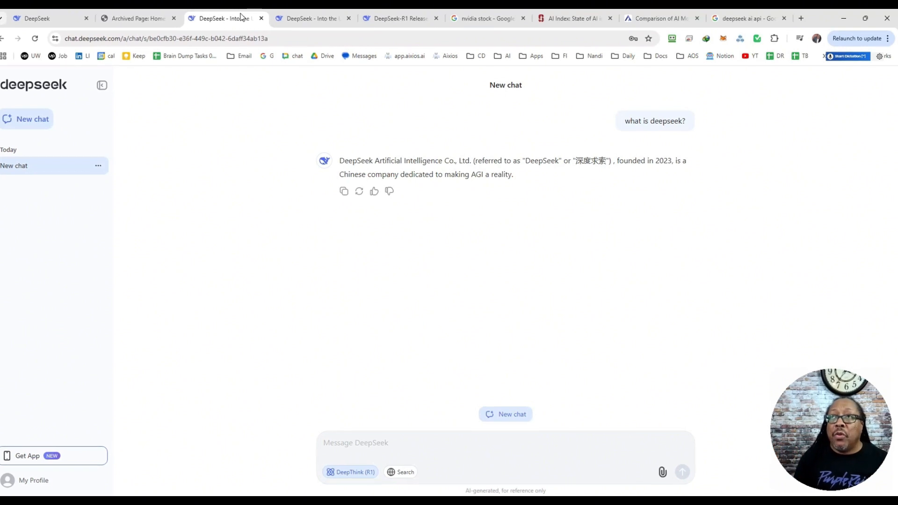
Step: Switch to the nvidia stock Google tab showing 128.86 USD and the 10.93% drop
{"action": "left_click", "coordinate": [484, 18]}
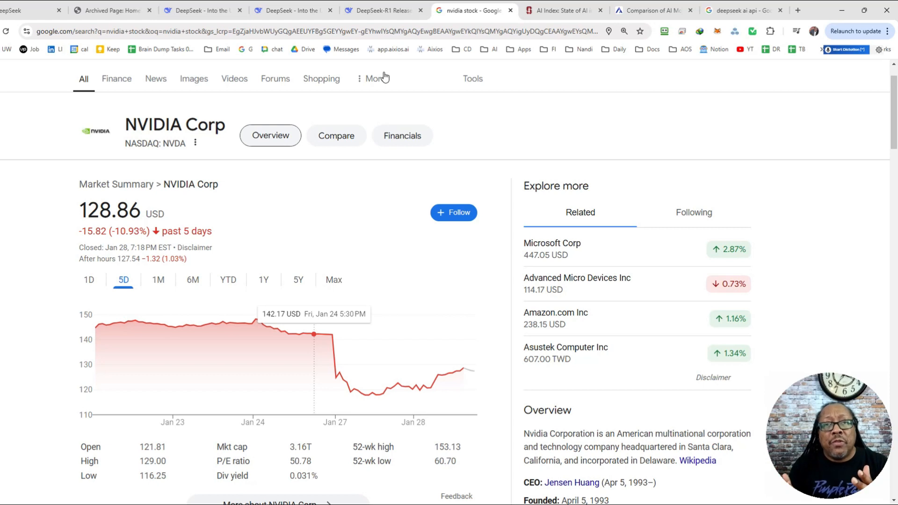
{"action": "mouse_move", "coordinate": [349, 66]}
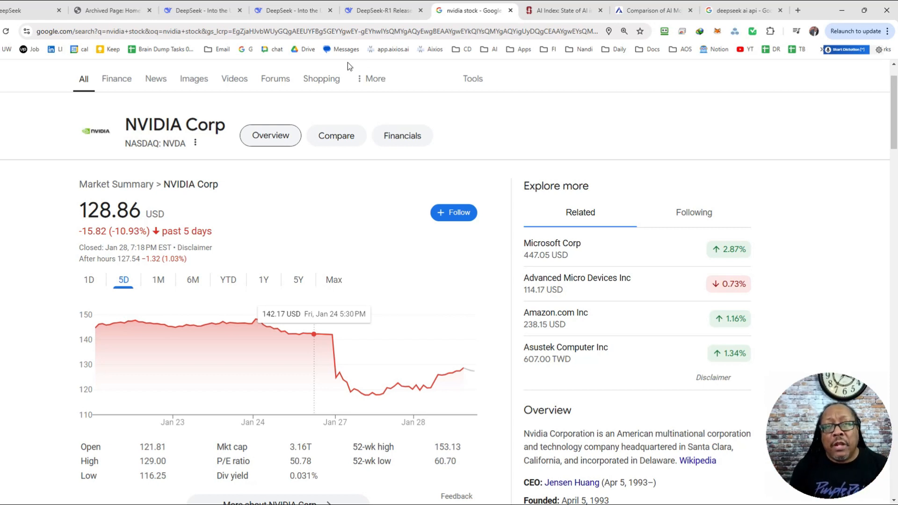